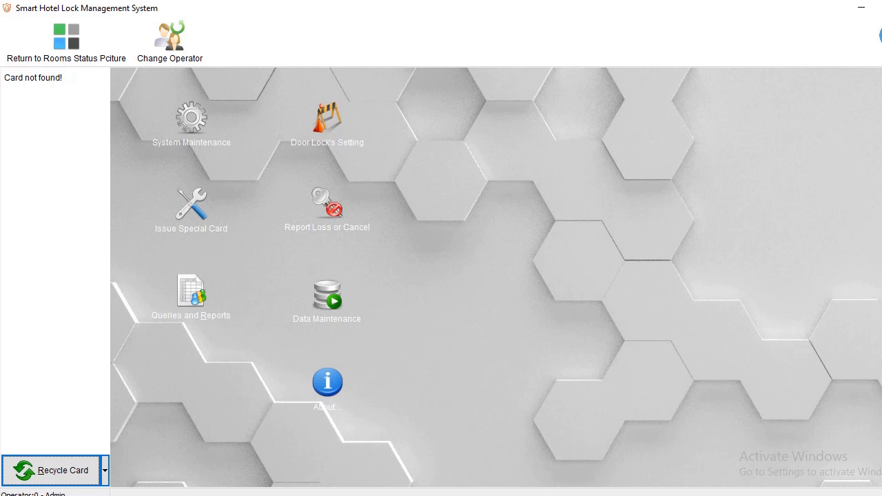
pyautogui.moveTo(422, 104)
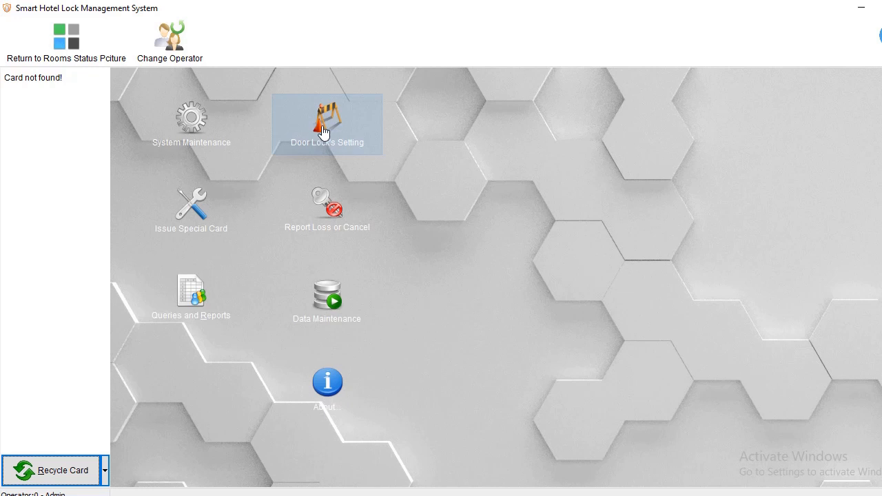
pyautogui.moveTo(342, 124)
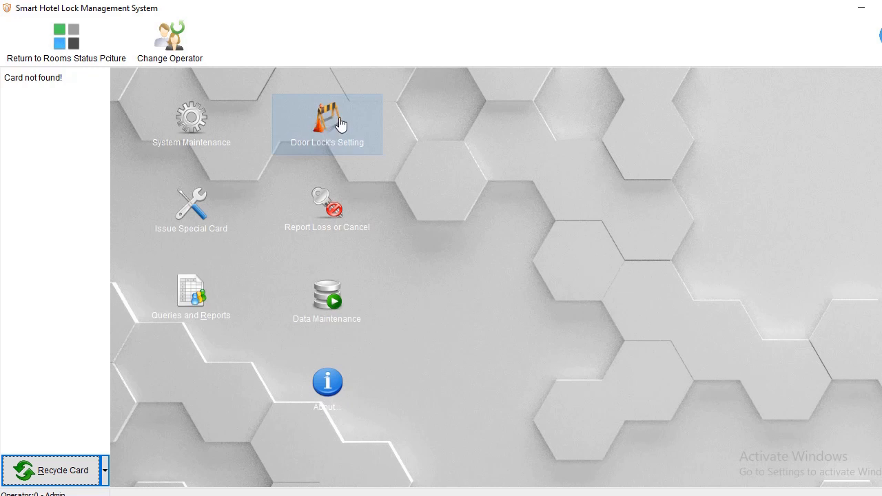
pyautogui.moveTo(312, 122)
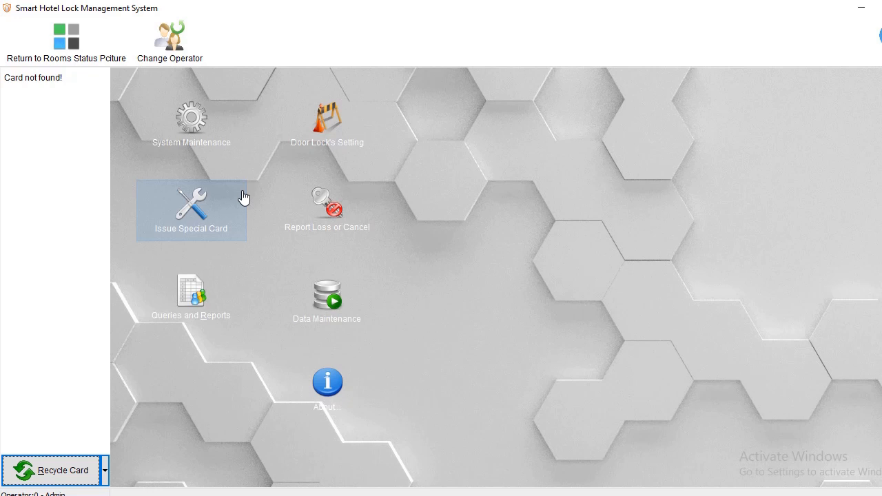
pyautogui.moveTo(209, 207)
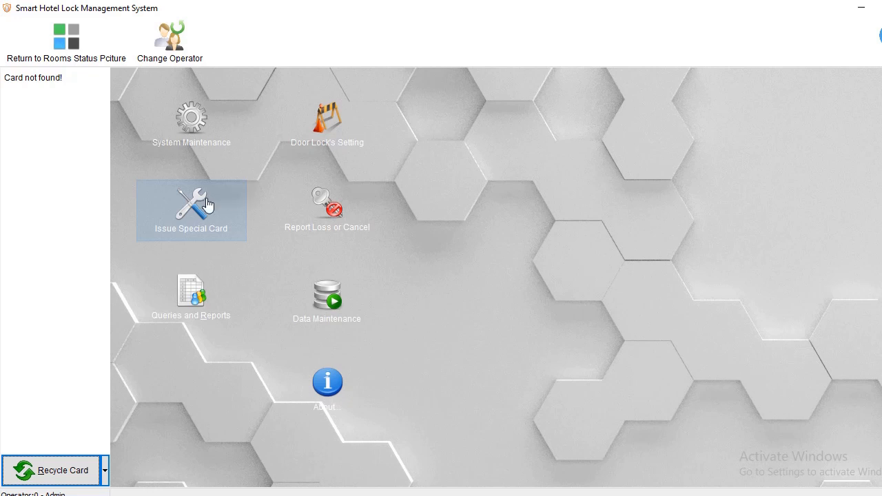
pyautogui.moveTo(179, 209)
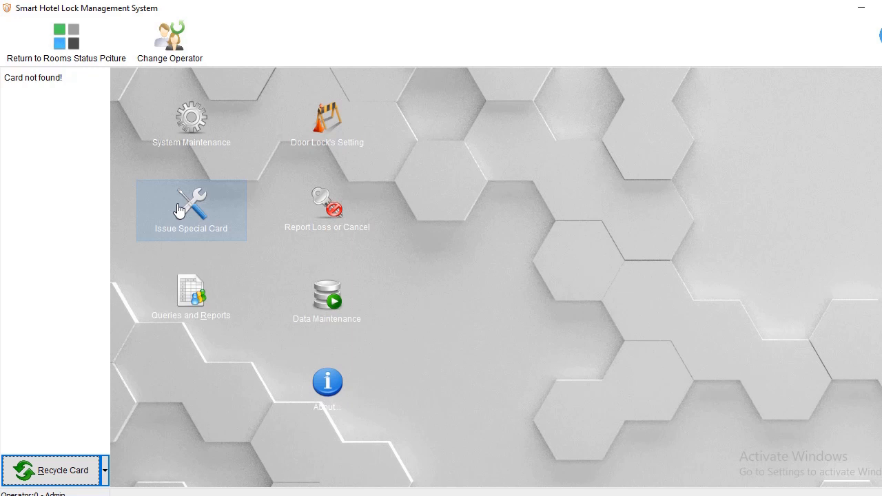
pyautogui.moveTo(193, 210)
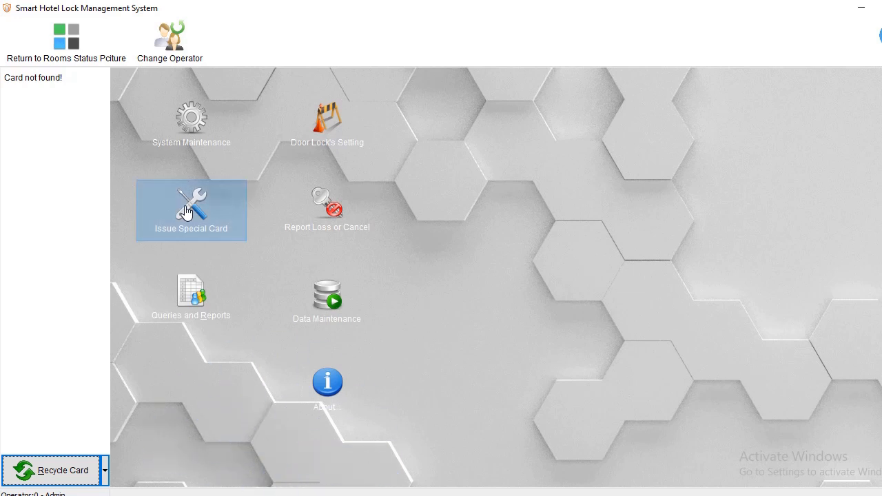
# Bring up the Adjust Time Card form from the Issue Special Card window.
pyautogui.click(190, 209)
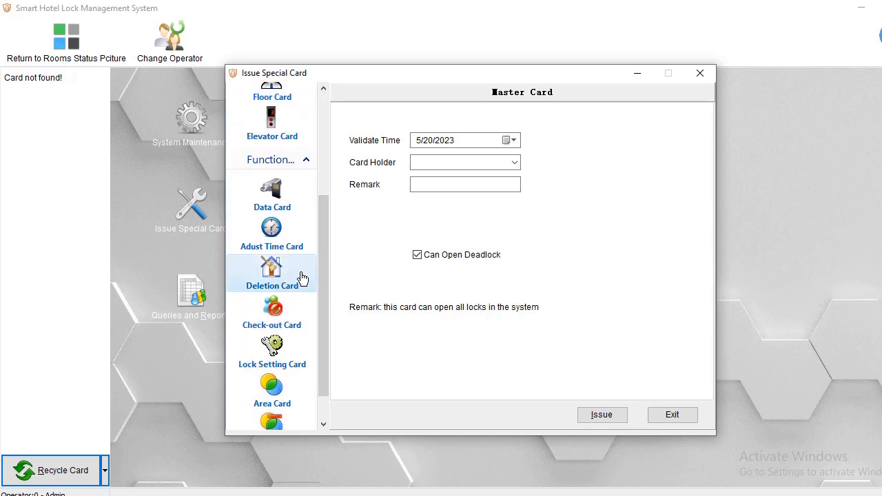
pyautogui.click(272, 235)
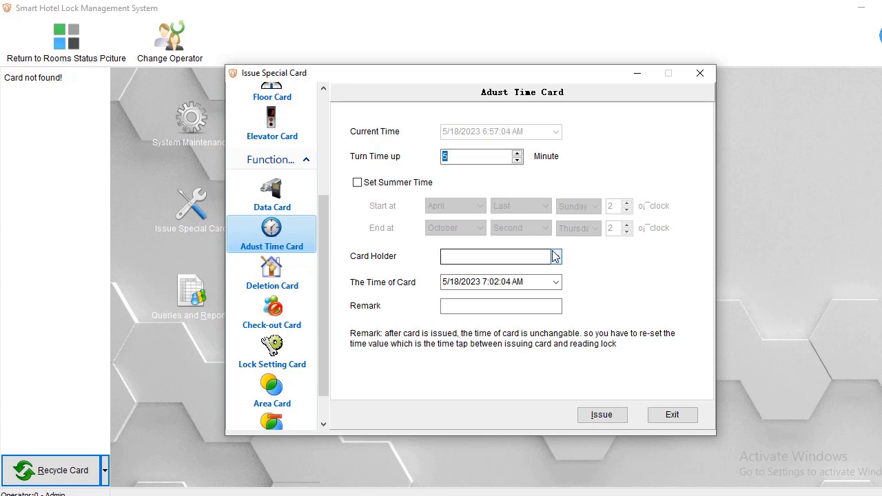
# Set the Adjust Time Card holder to 2 - RITA instead of Admin.
pyautogui.click(555, 256)
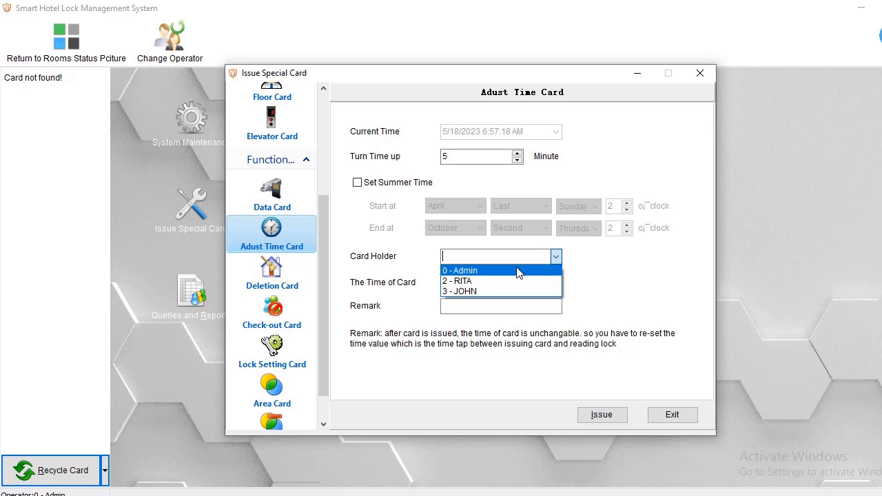
pyautogui.click(460, 269)
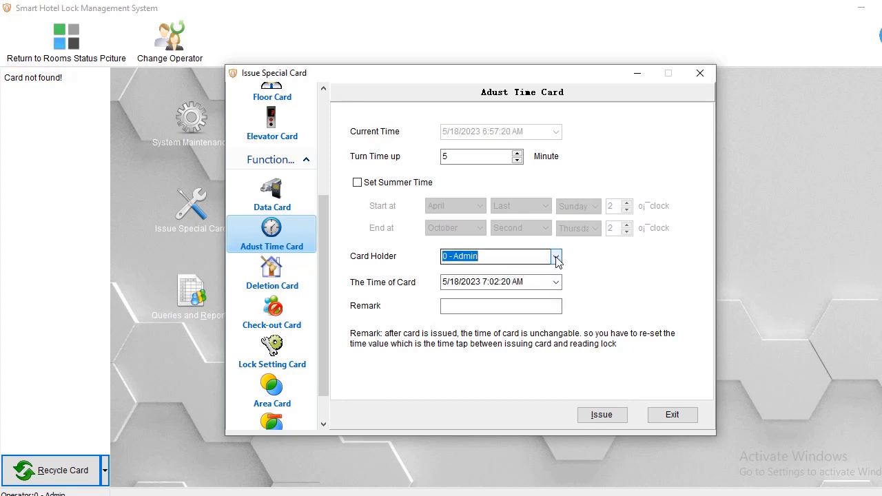
pyautogui.click(557, 255)
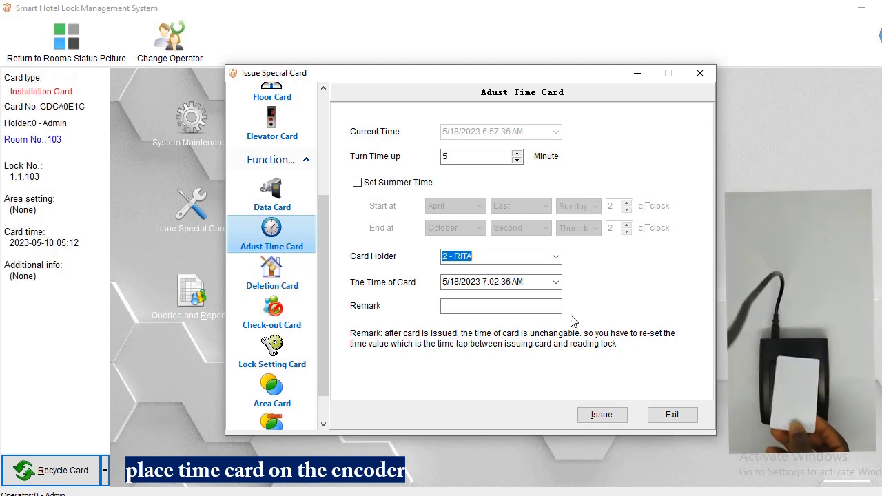
# Issue RITA's Adjust Time Card and confirm the success message.
pyautogui.click(601, 413)
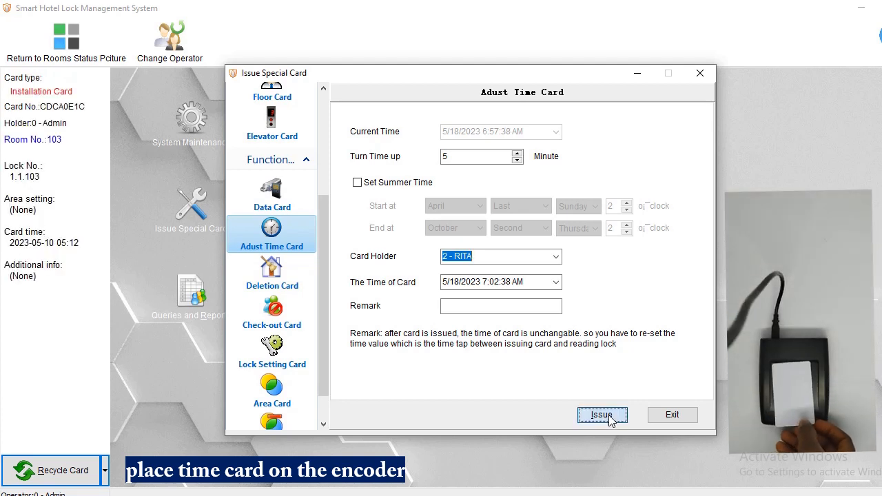
pyautogui.click(601, 414)
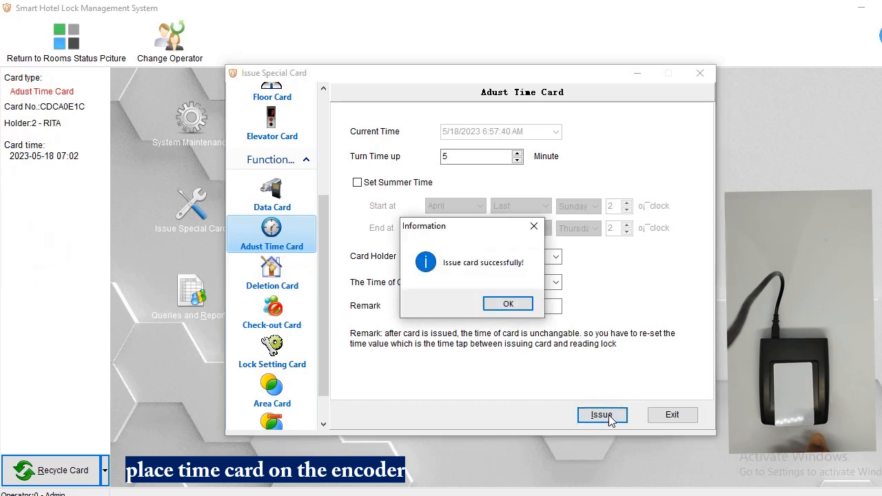
pyautogui.moveTo(507, 304)
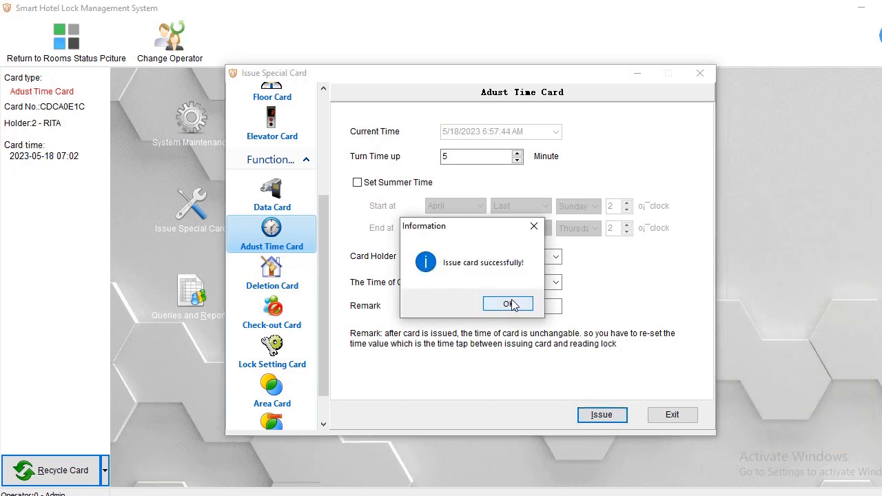
pyautogui.click(507, 305)
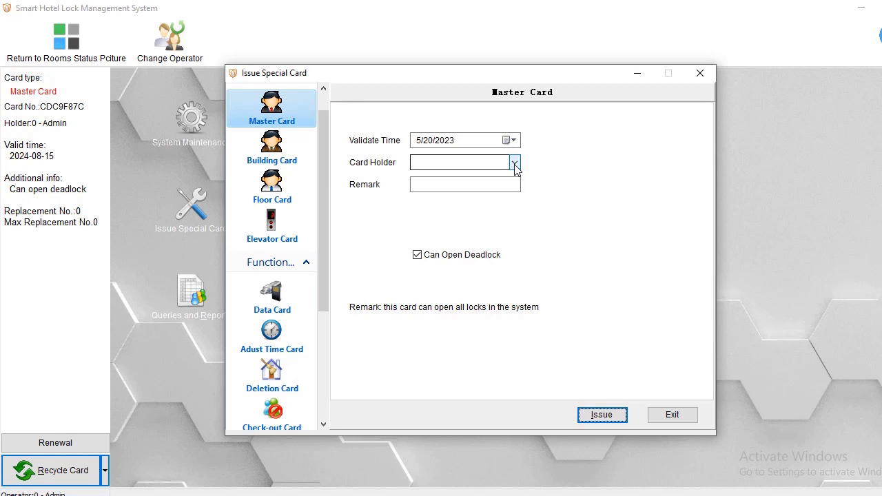
# Make 0 - Admin the Master Card holder and untick Can Open Deadlock.
pyautogui.click(513, 163)
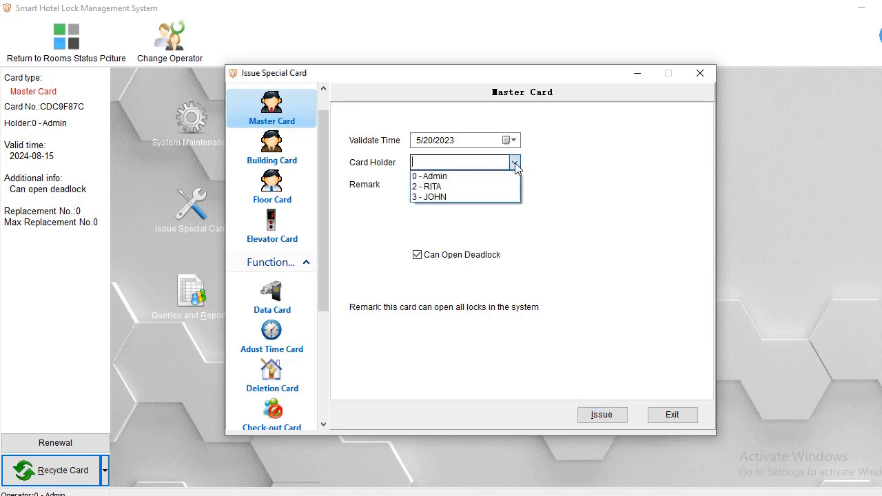
pyautogui.click(431, 176)
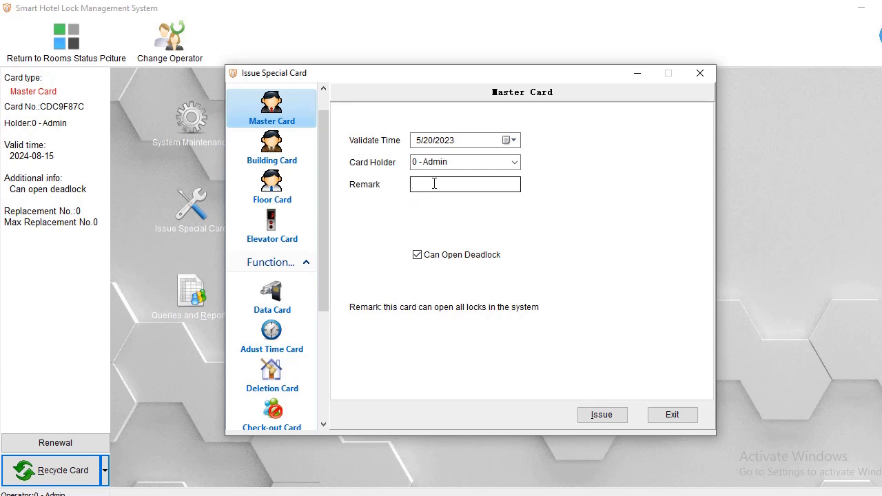
pyautogui.click(466, 184)
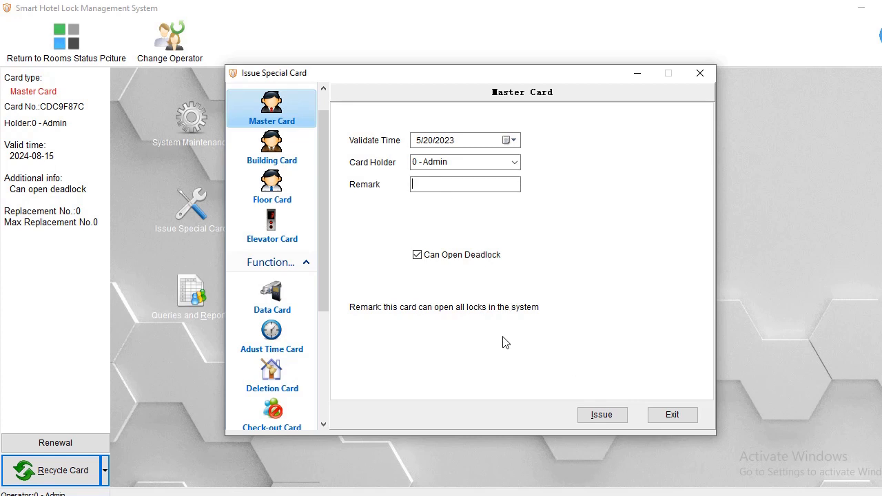
pyautogui.click(416, 253)
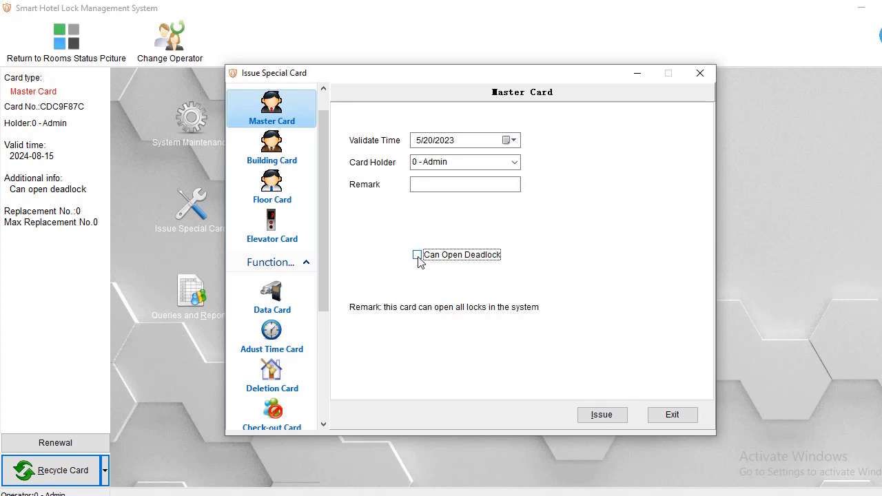
# Re-enable Can Open Deadlock for the Admin Master Card.
pyautogui.click(416, 253)
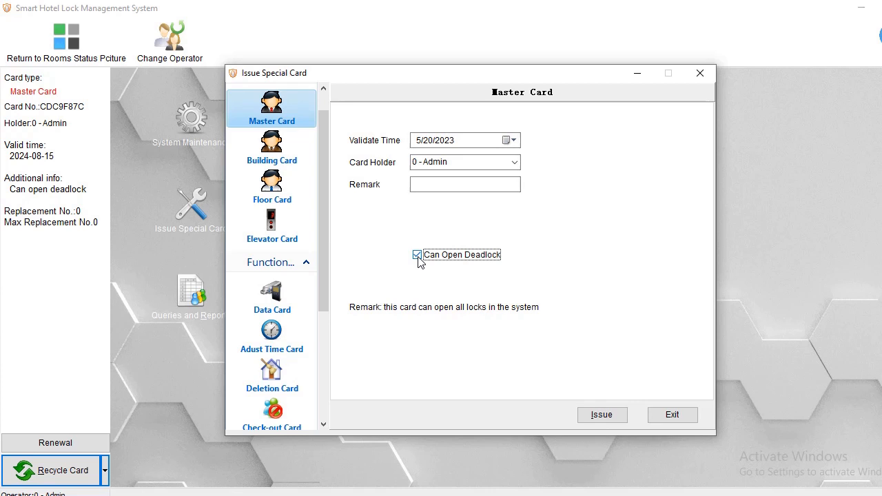
pyautogui.click(601, 414)
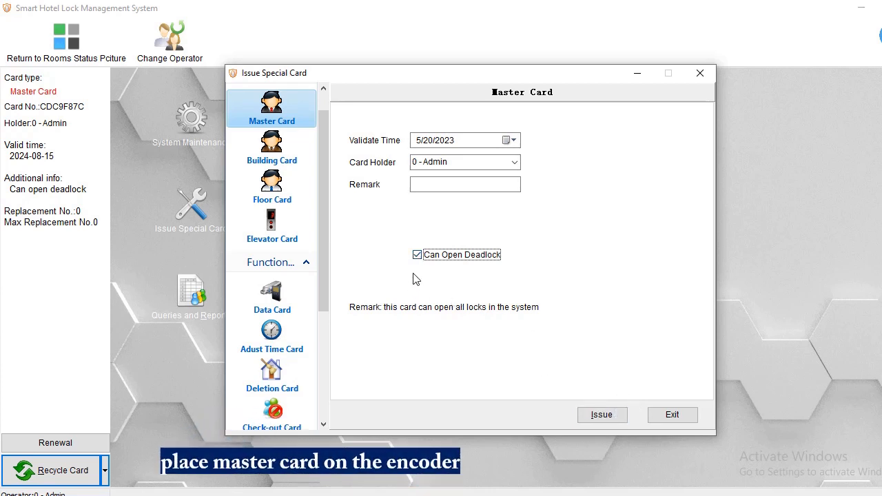
# Issue the Admin Master Card valid to 2023-05-20 and confirm the success message.
pyautogui.click(601, 414)
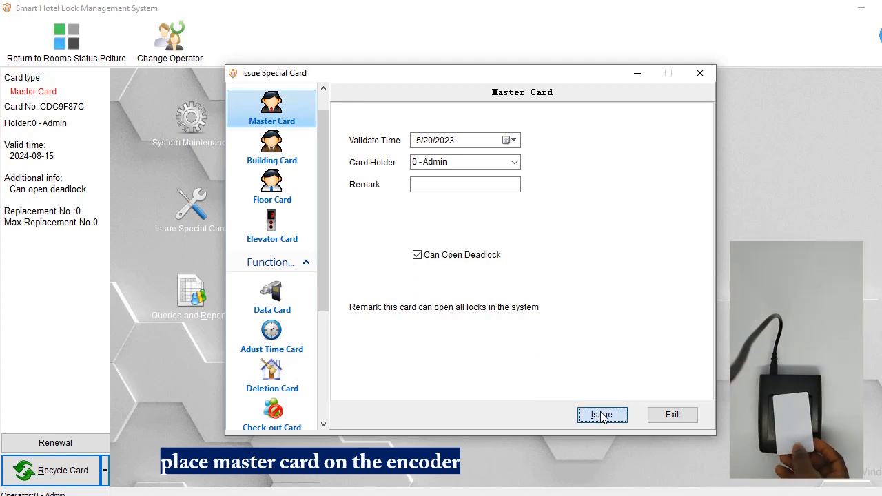
pyautogui.click(601, 414)
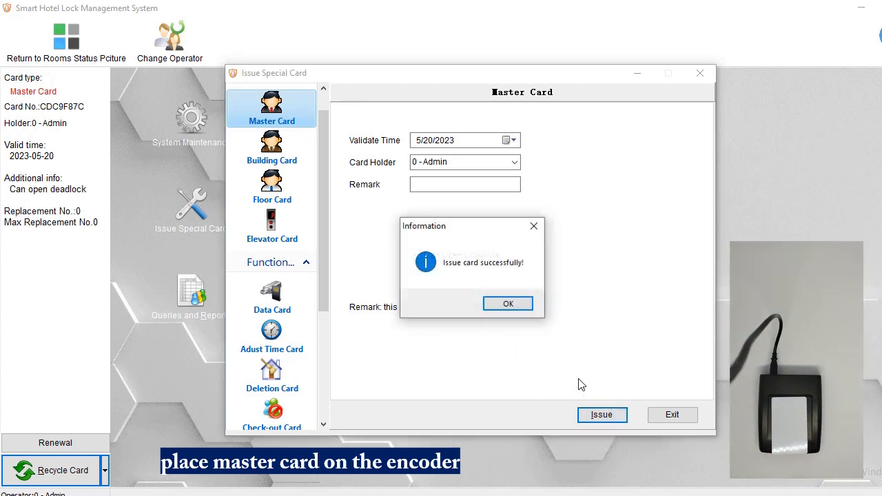
pyautogui.click(507, 303)
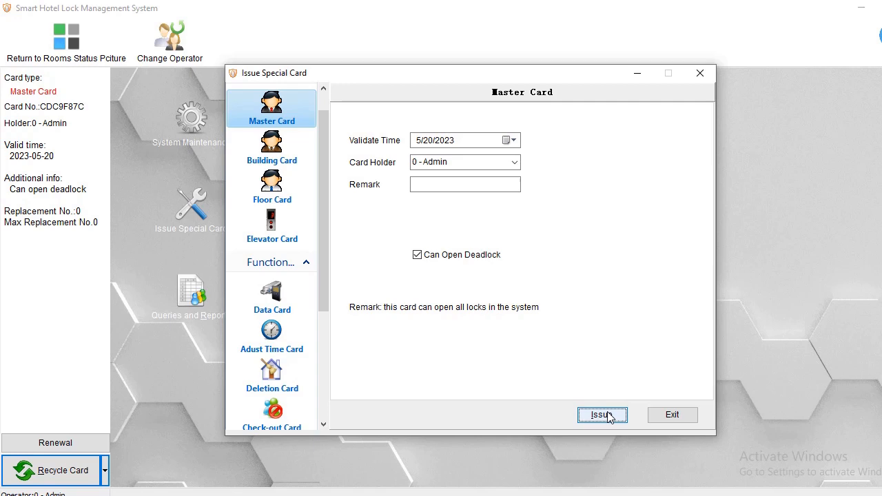
pyautogui.click(602, 415)
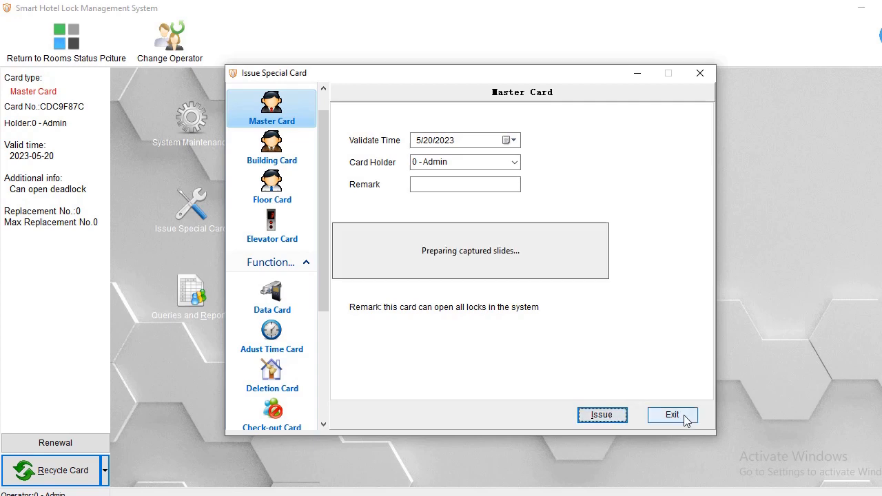